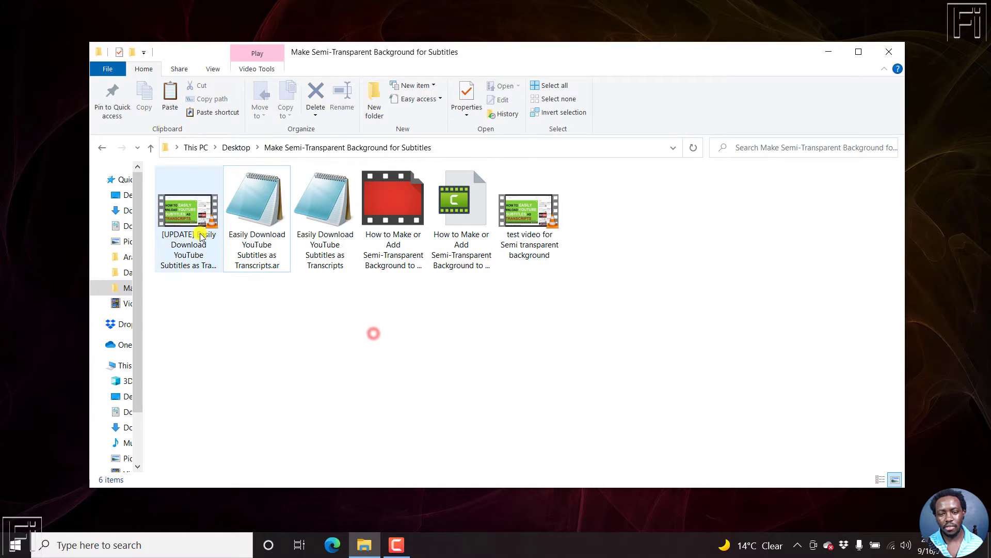
Launch Subtitle Edit from the Windows search menu's Recent list.
{"action": "left_click", "coordinate": [256, 198]}
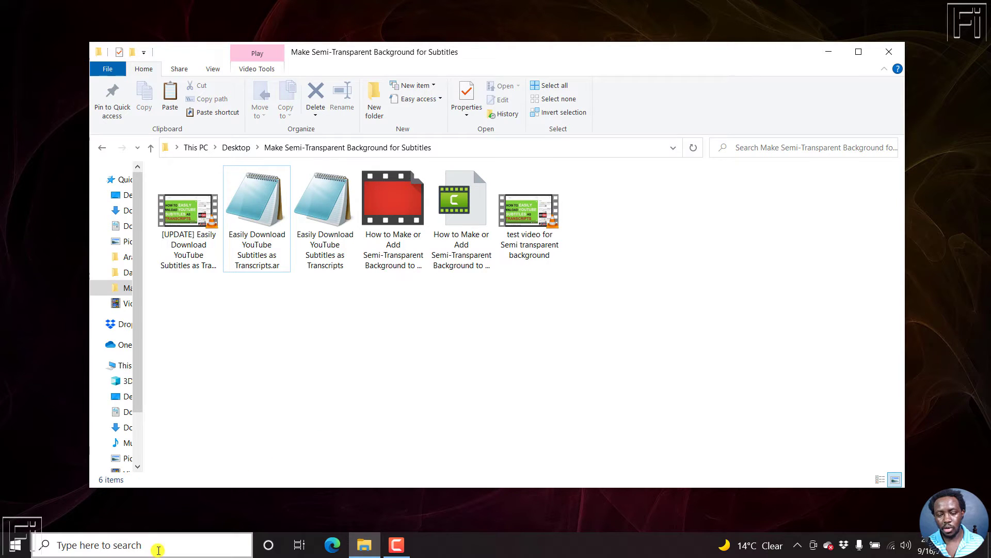
{"action": "left_click", "coordinate": [95, 544]}
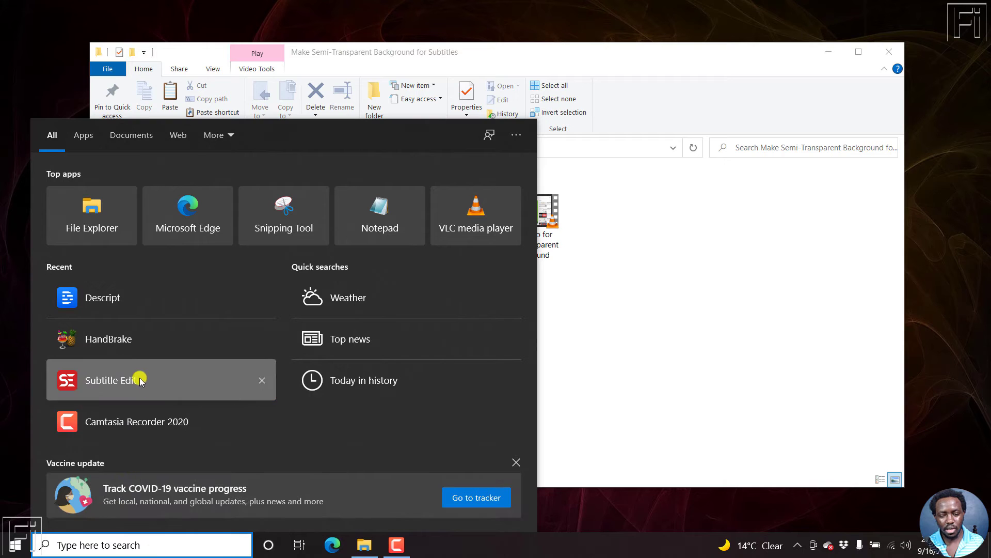
{"action": "left_click", "coordinate": [107, 380]}
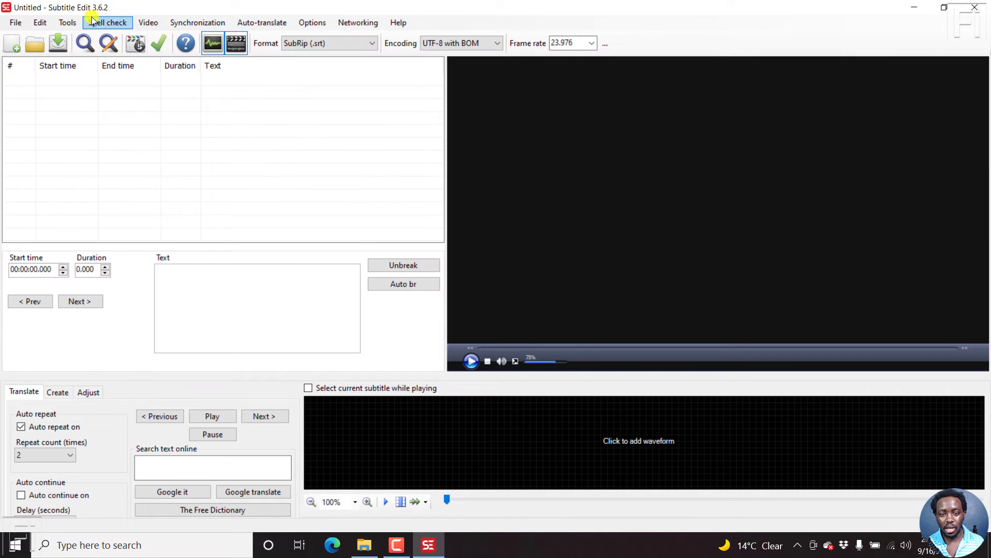
{"action": "mouse_move", "coordinate": [80, 12]}
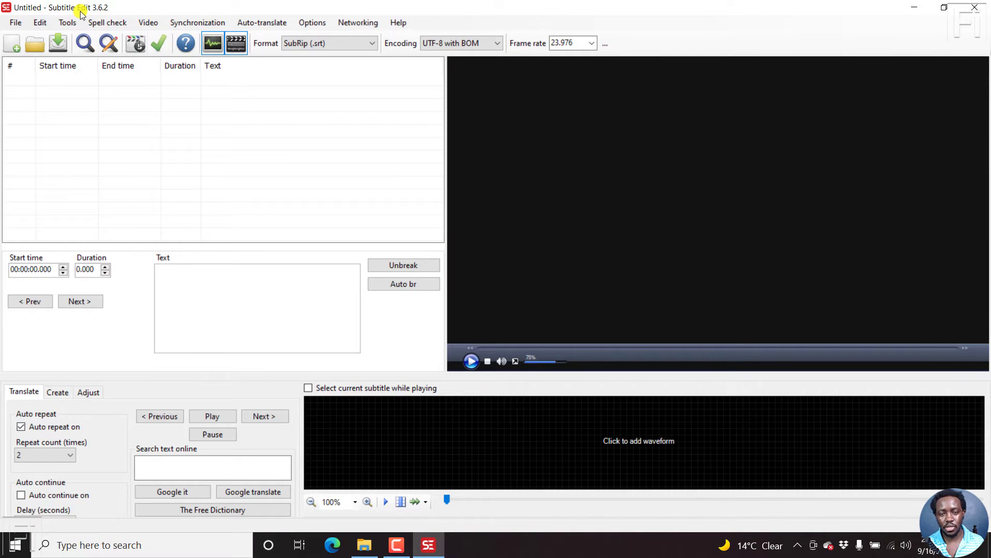
Open the '[UPDATE] Easily Download YouTube Subtitles as Transcripts' video in the player.
{"action": "left_click", "coordinate": [148, 22]}
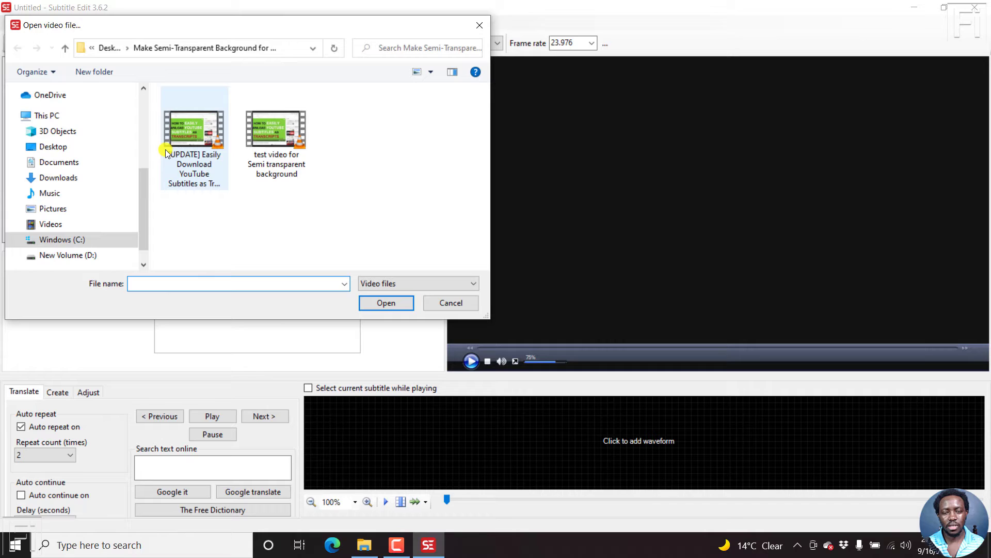
{"action": "mouse_move", "coordinate": [183, 173]}
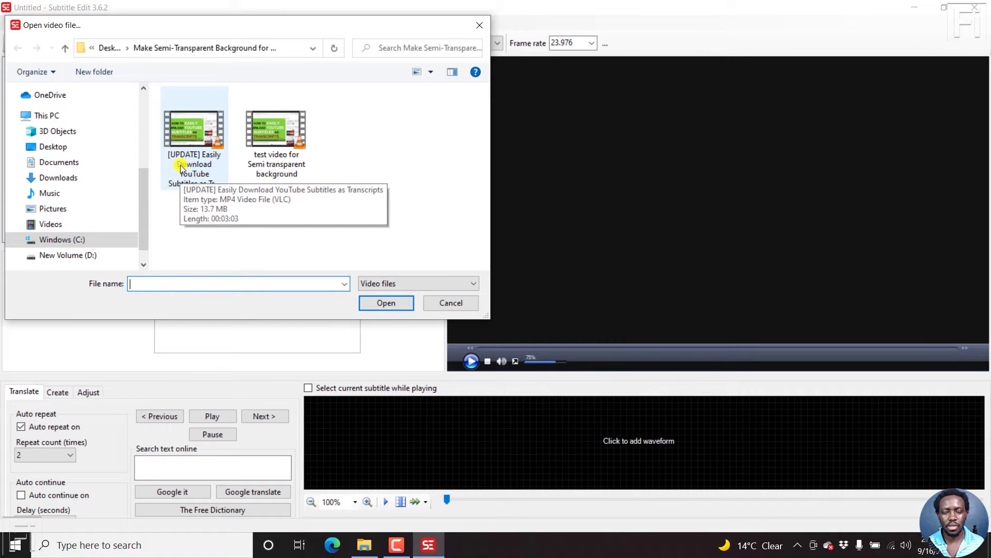
{"action": "left_click", "coordinate": [195, 130]}
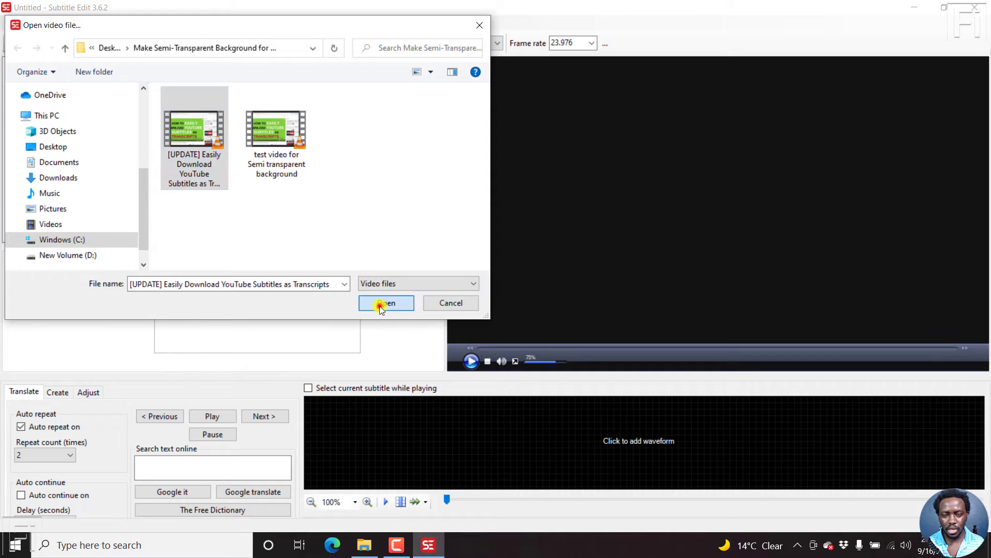
{"action": "left_click", "coordinate": [385, 303]}
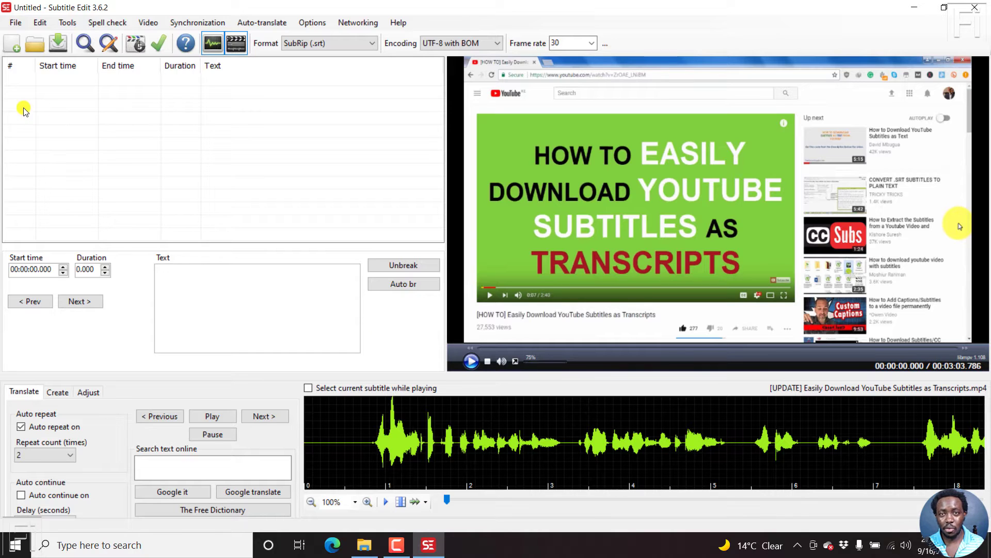
Open 'Easily Download YouTube Subtitles as Transcripts.ar' while keeping the video, and select line 2.
{"action": "left_click", "coordinate": [14, 23]}
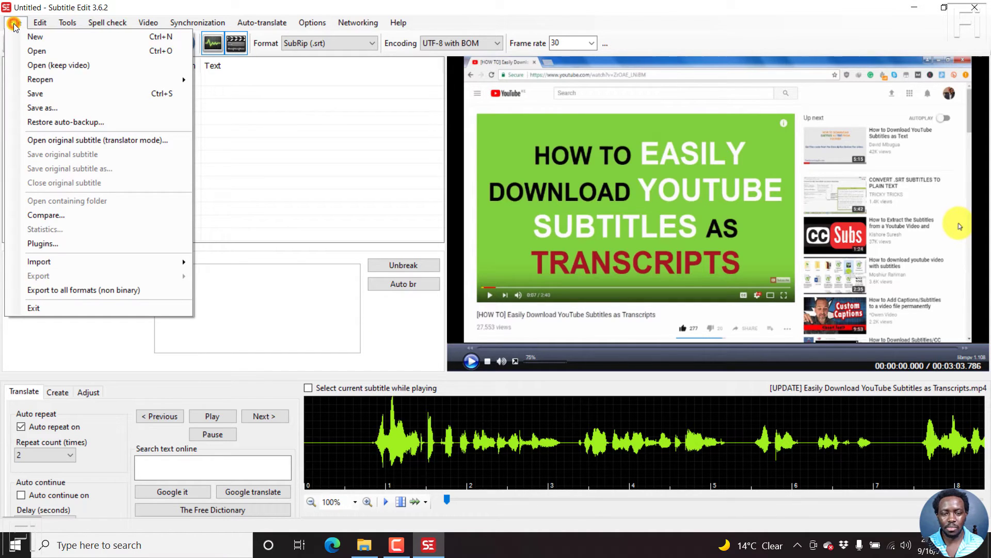
{"action": "mouse_move", "coordinate": [58, 65]}
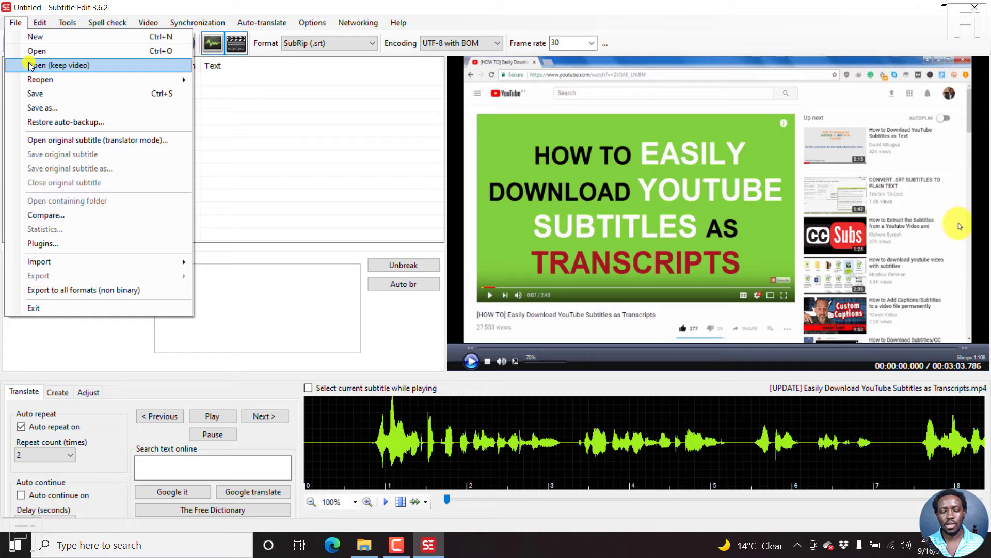
{"action": "left_click", "coordinate": [36, 51]}
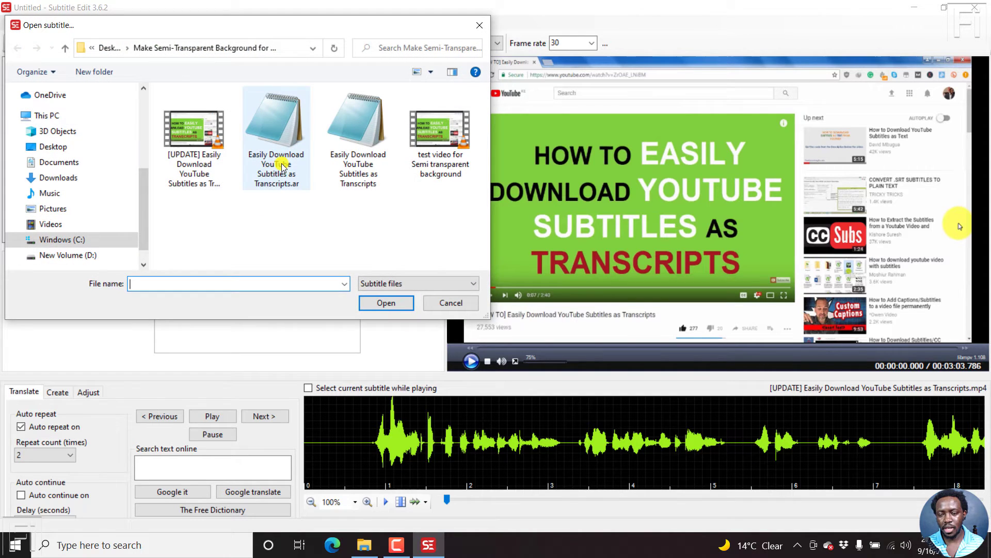
{"action": "mouse_move", "coordinate": [276, 171]}
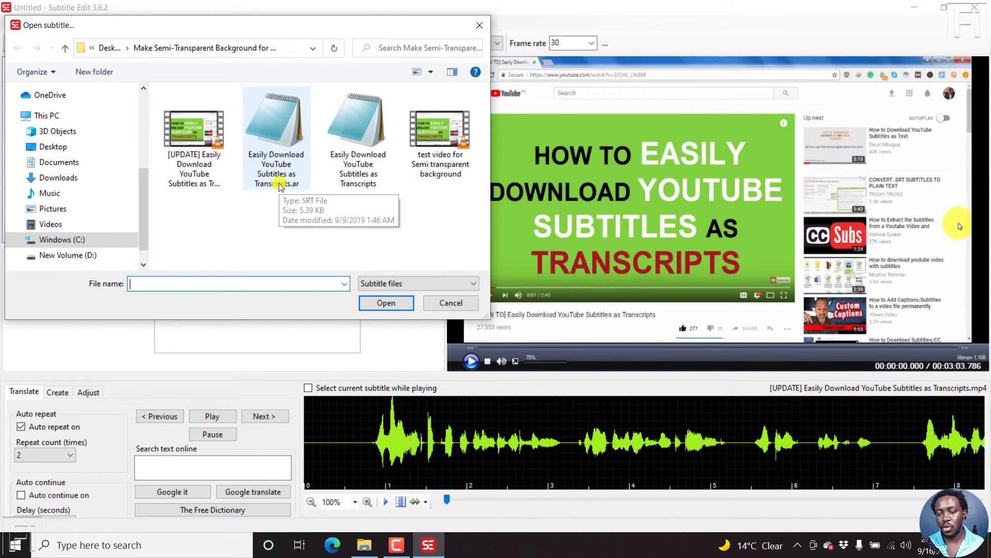
{"action": "left_click", "coordinate": [276, 126]}
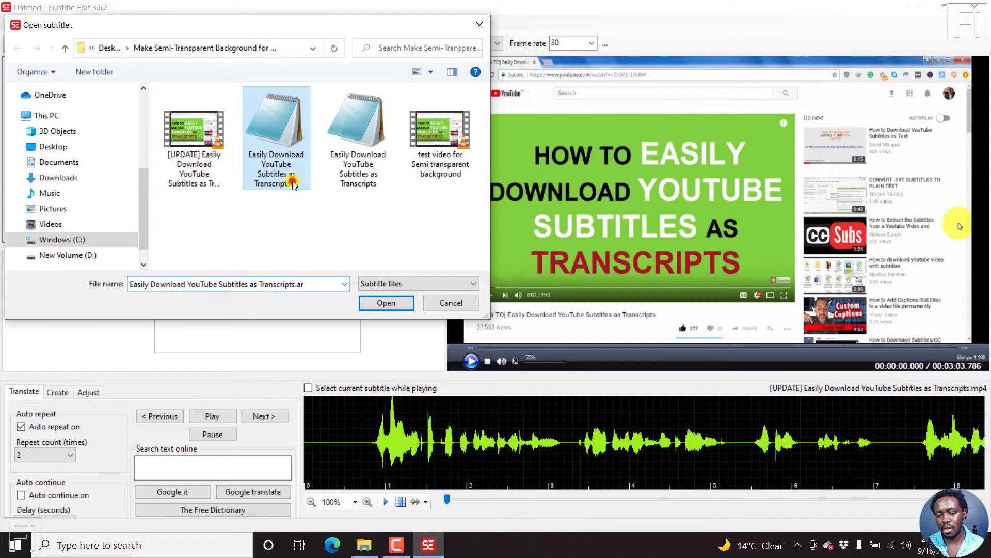
{"action": "left_click", "coordinate": [386, 302]}
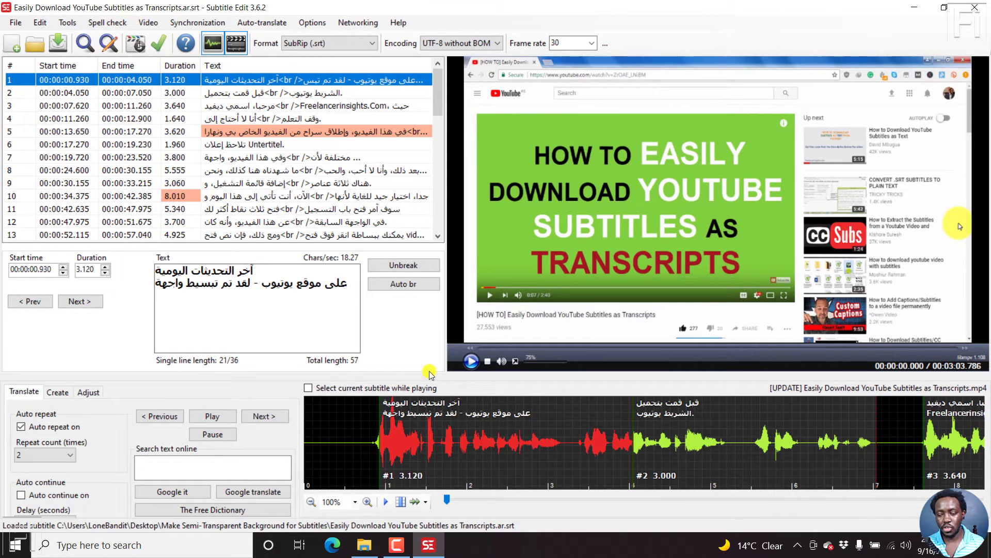
{"action": "left_click", "coordinate": [656, 442]}
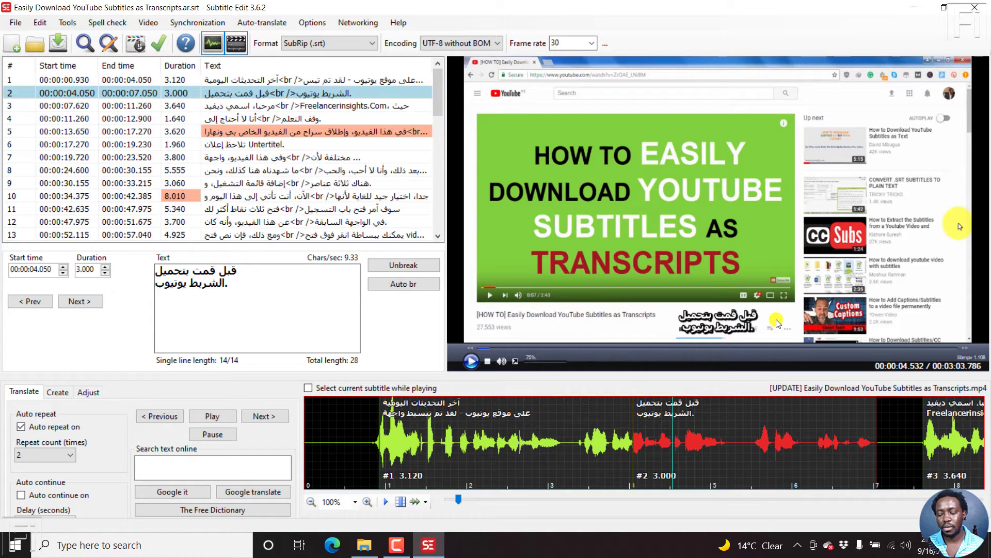
{"action": "mouse_move", "coordinate": [621, 326]}
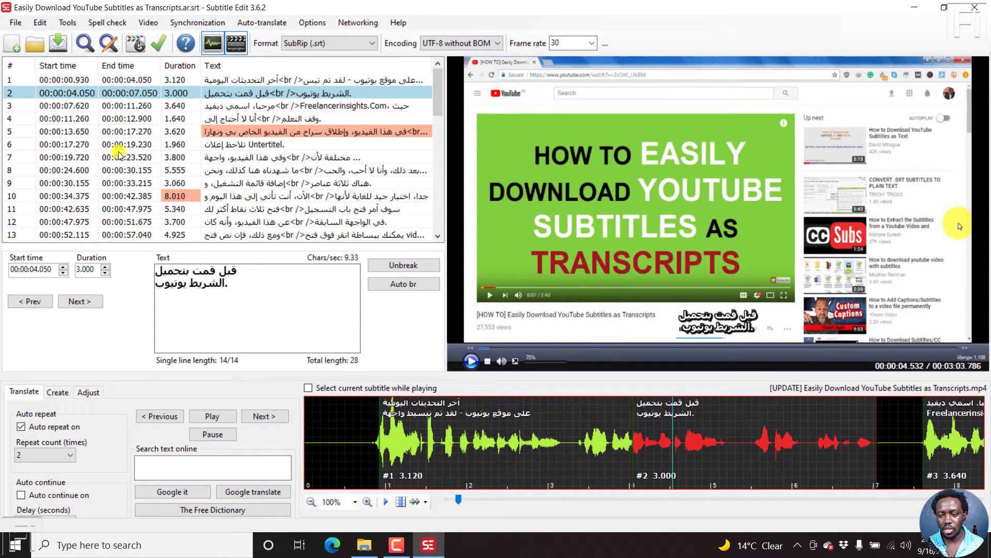
Turn on Right-to-left mode from the Edit menu.
{"action": "left_click", "coordinate": [39, 22]}
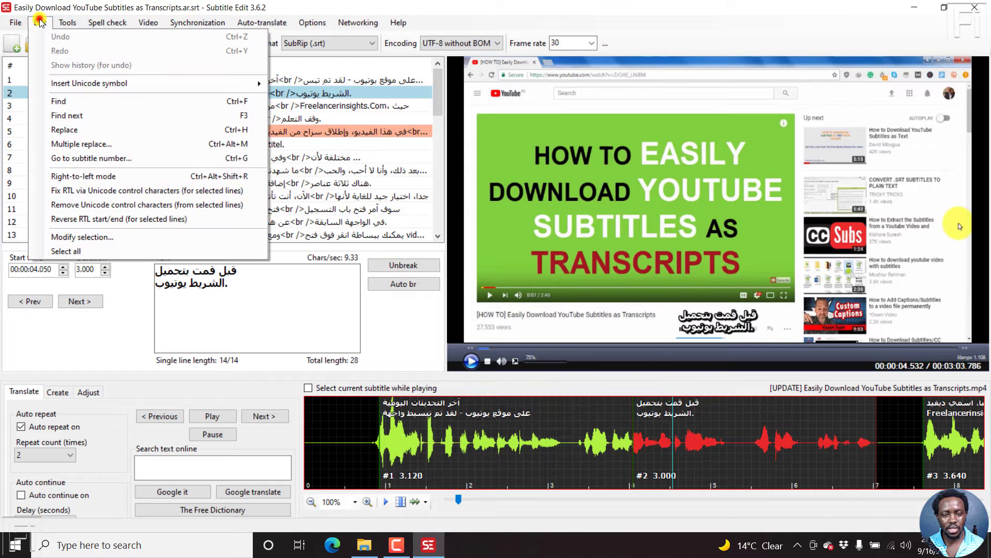
{"action": "mouse_move", "coordinate": [85, 176]}
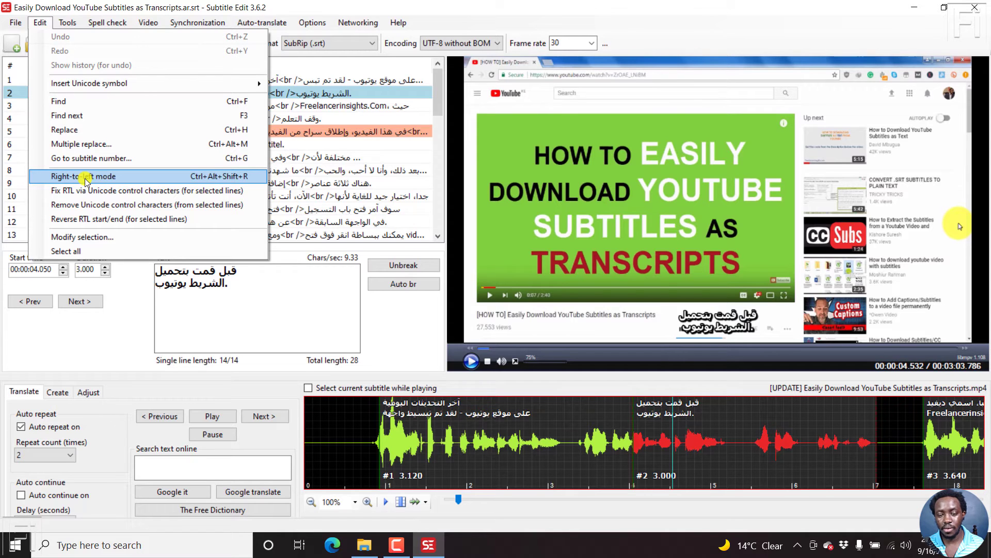
{"action": "left_click", "coordinate": [86, 176]}
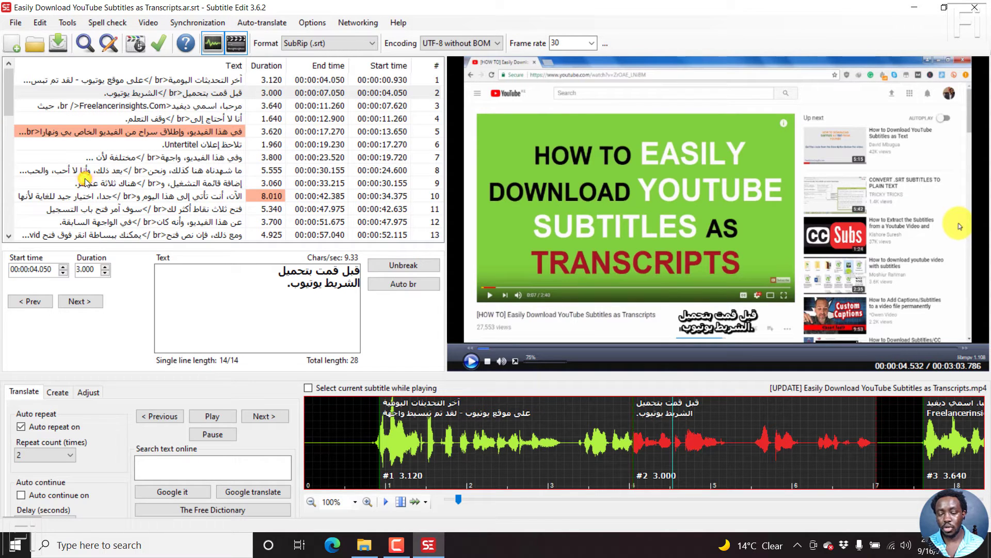
{"action": "mouse_move", "coordinate": [814, 271]}
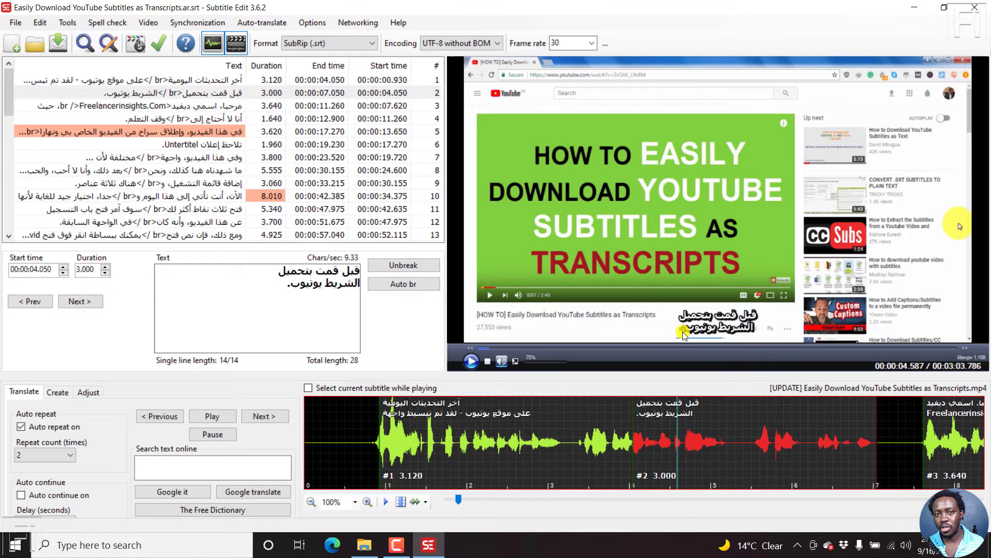
{"action": "mouse_move", "coordinate": [806, 462]}
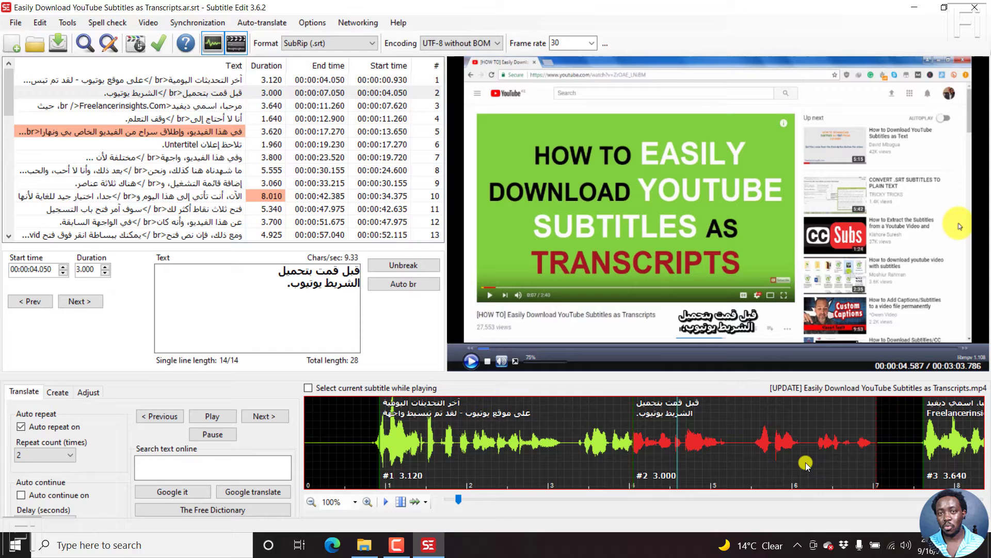
{"action": "mouse_move", "coordinate": [262, 22]}
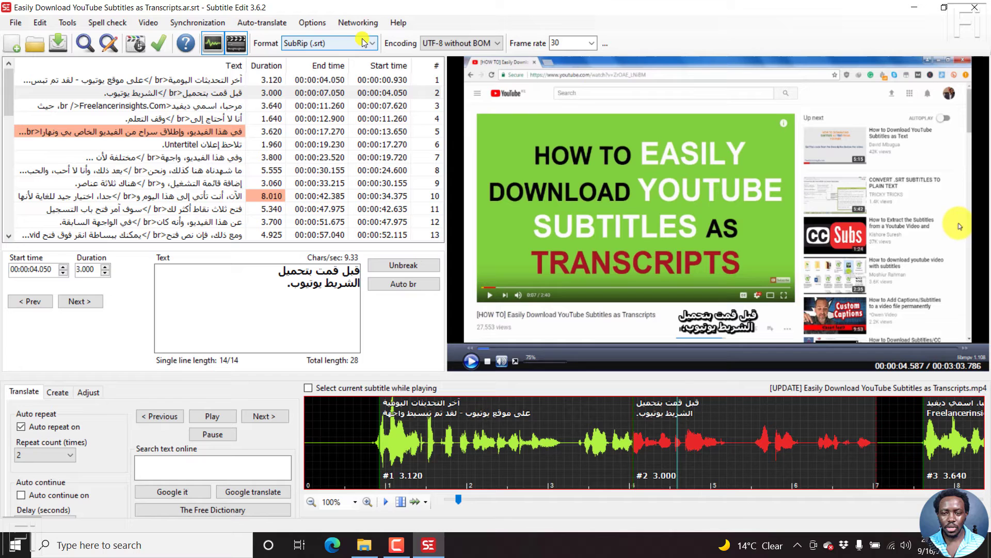
Convert to Advanced Sub Station Alpha and give the Default style an Opaque box border.
{"action": "left_click", "coordinate": [370, 43]}
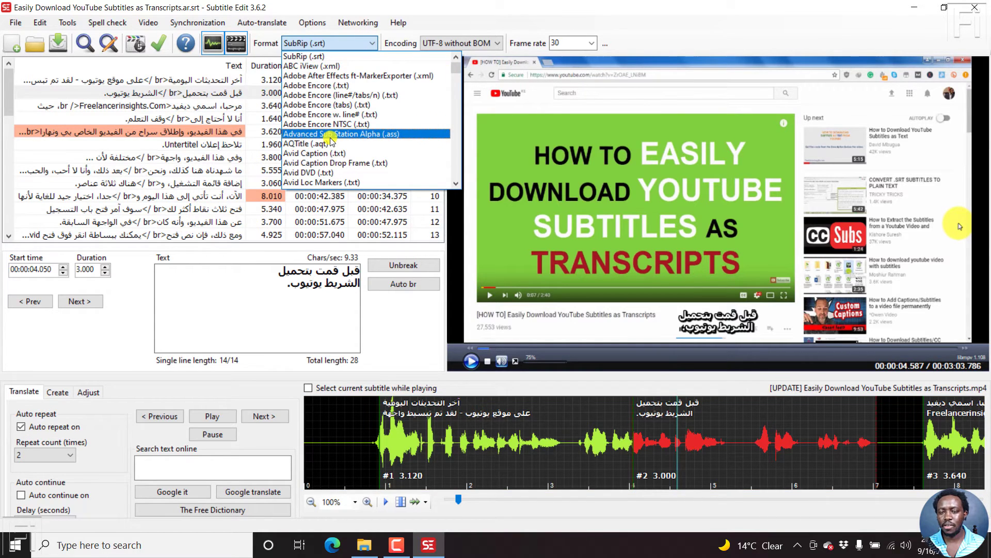
{"action": "left_click", "coordinate": [341, 133]}
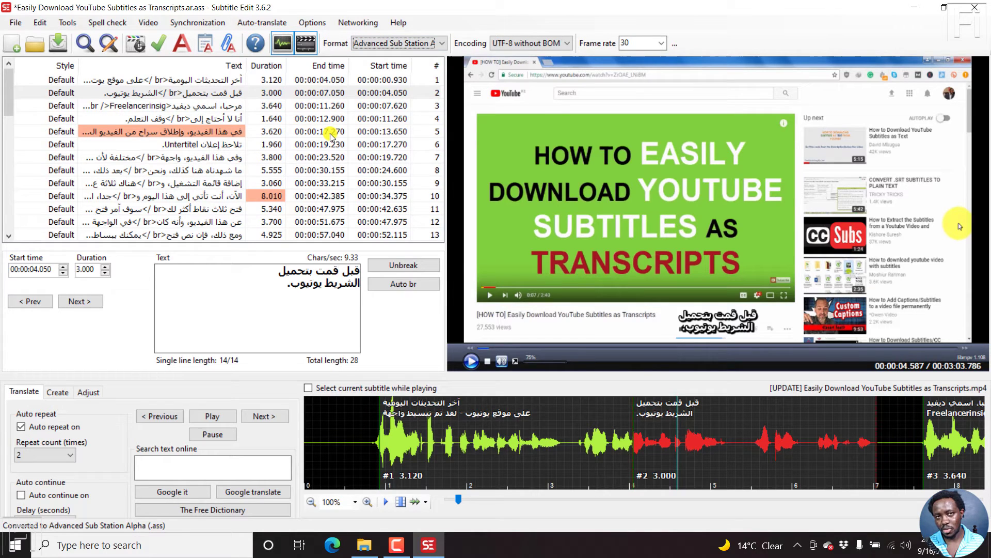
{"action": "mouse_move", "coordinate": [180, 44]}
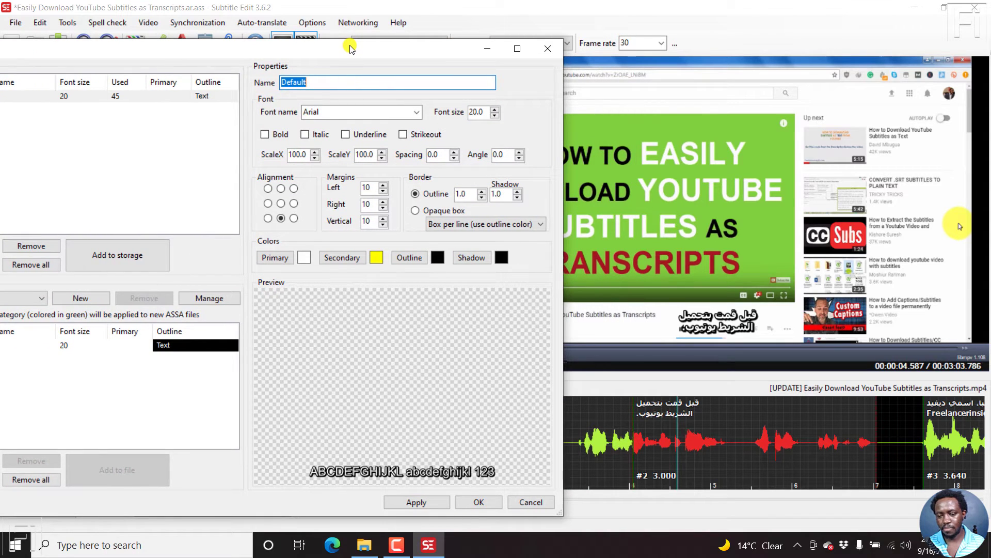
{"action": "mouse_move", "coordinate": [338, 541]}
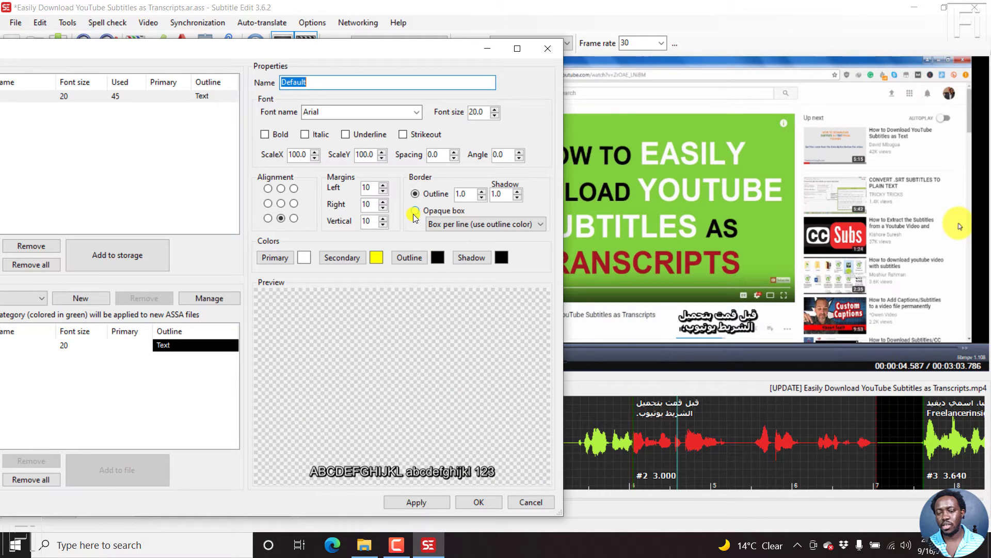
{"action": "left_click", "coordinate": [414, 215]}
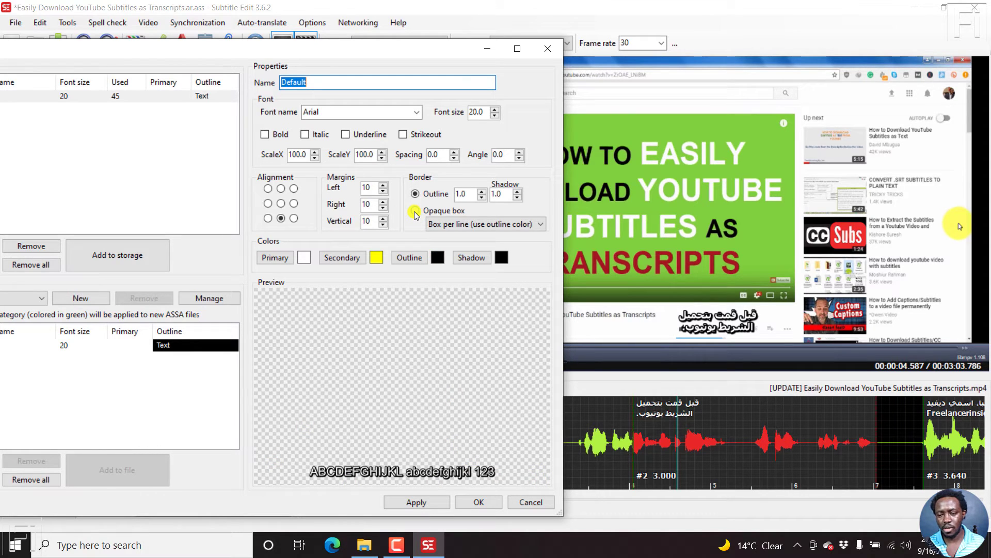
{"action": "left_click", "coordinate": [415, 210]}
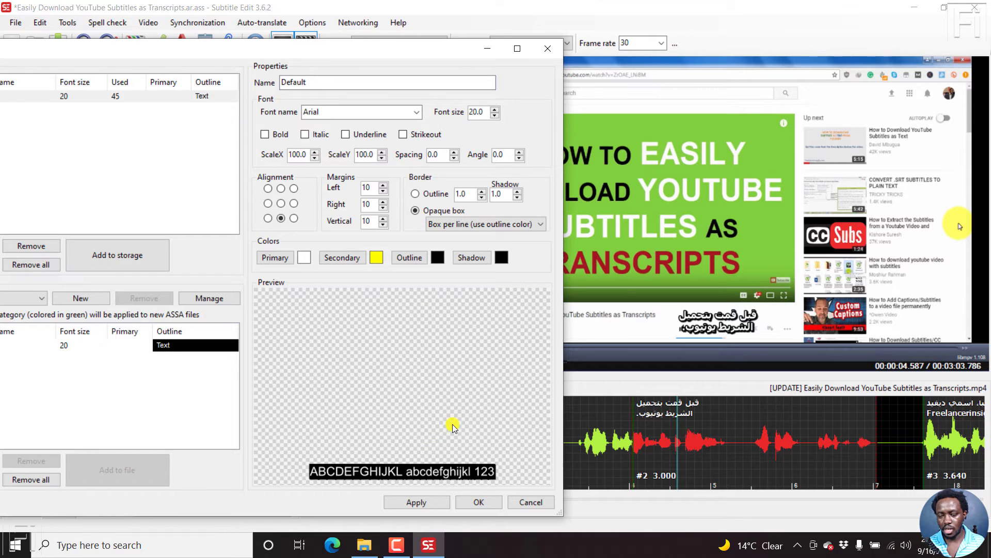
{"action": "left_click", "coordinate": [416, 501]}
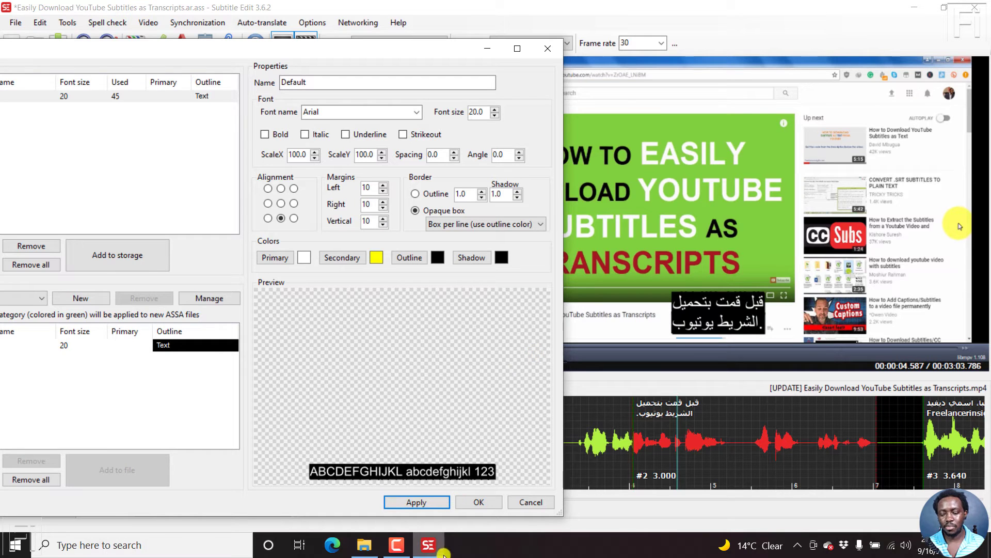
{"action": "left_click", "coordinate": [478, 501]}
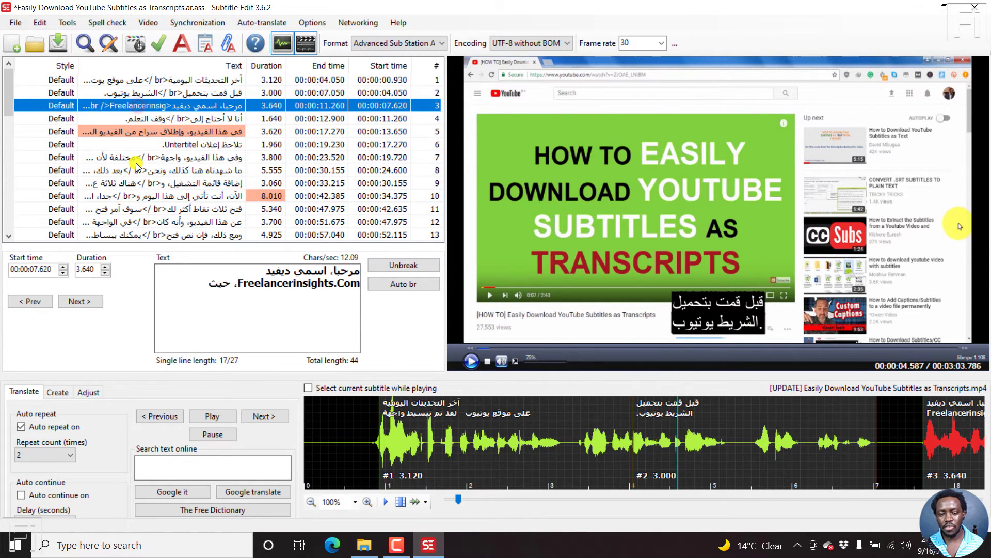
Preview line 7, then select all subtitle lines with Ctrl+A.
{"action": "left_click", "coordinate": [158, 157]}
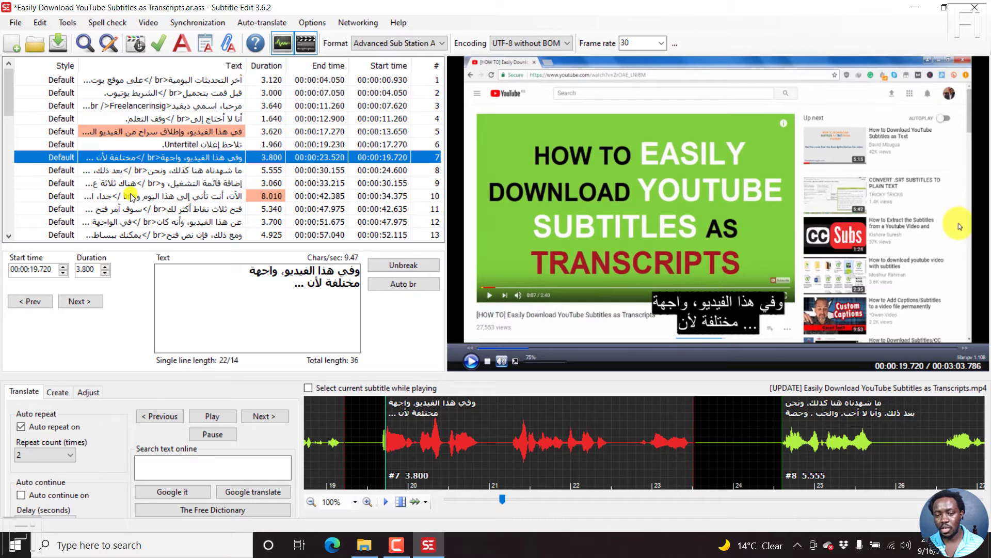
{"action": "mouse_move", "coordinate": [637, 297]}
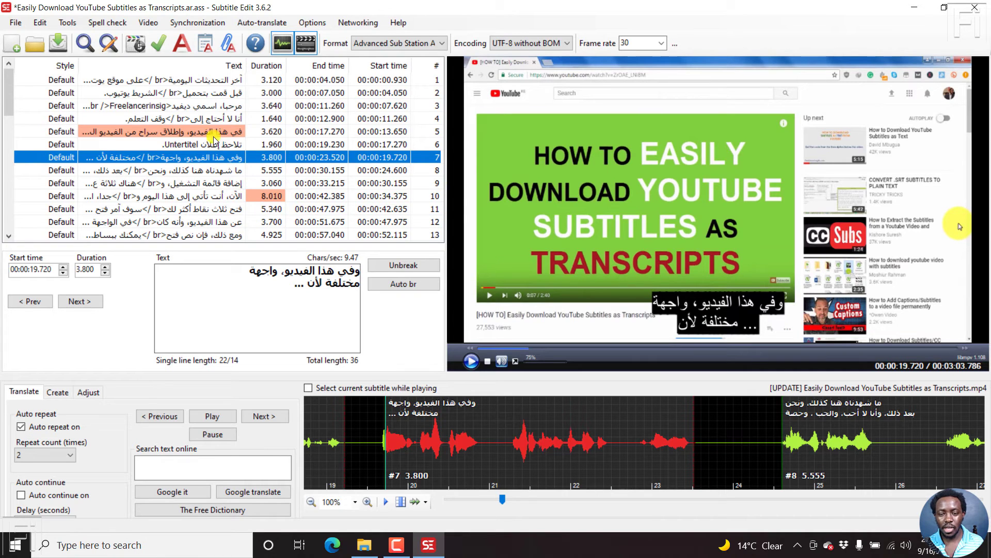
{"action": "left_click", "coordinate": [177, 106]}
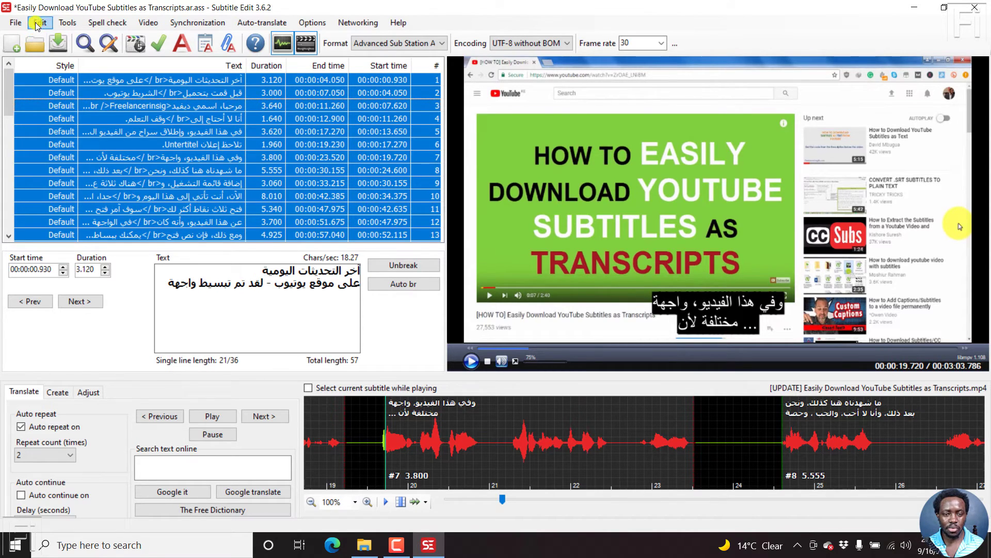
Apply Reverse RTL start/end to all lines, then select line 8 to check.
{"action": "left_click", "coordinate": [39, 22]}
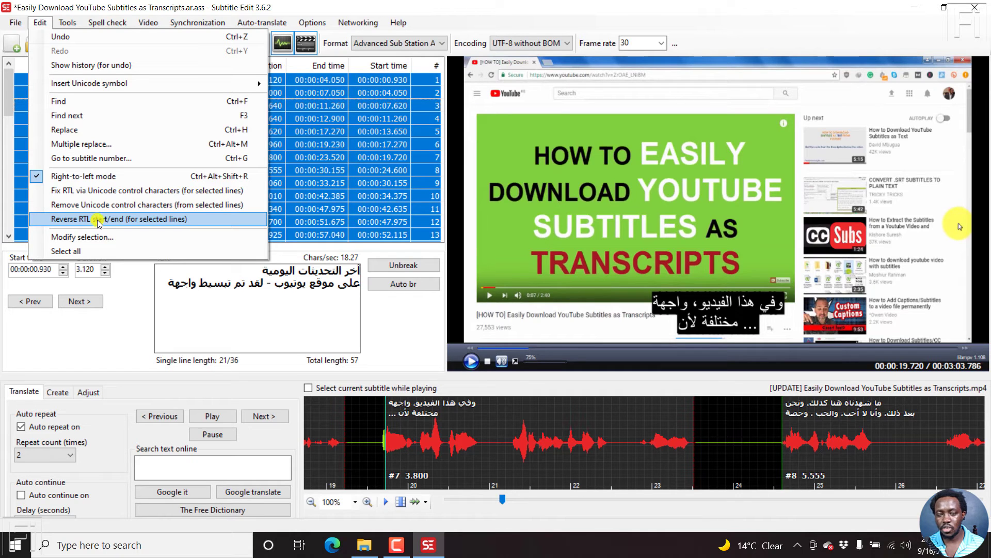
{"action": "left_click", "coordinate": [114, 218]}
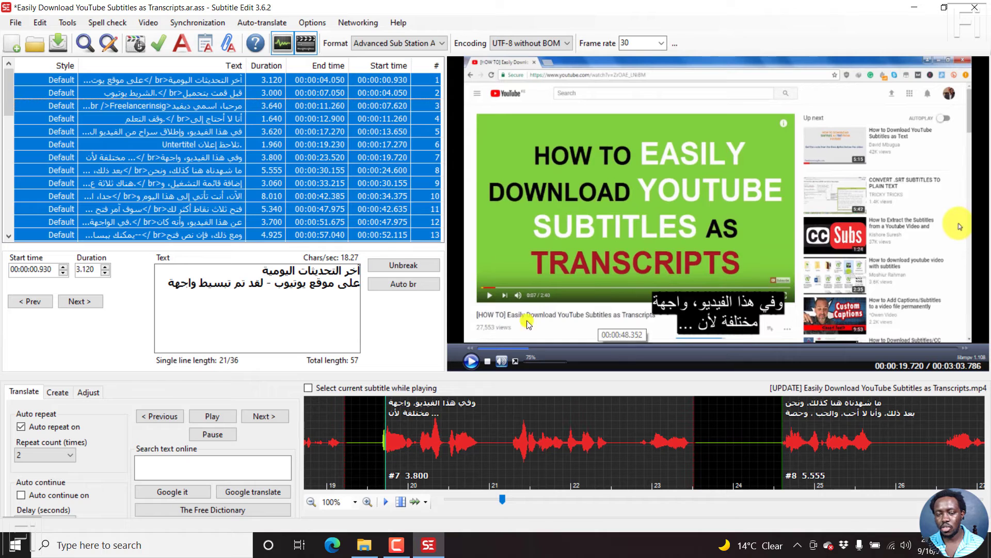
{"action": "left_click", "coordinate": [171, 118]}
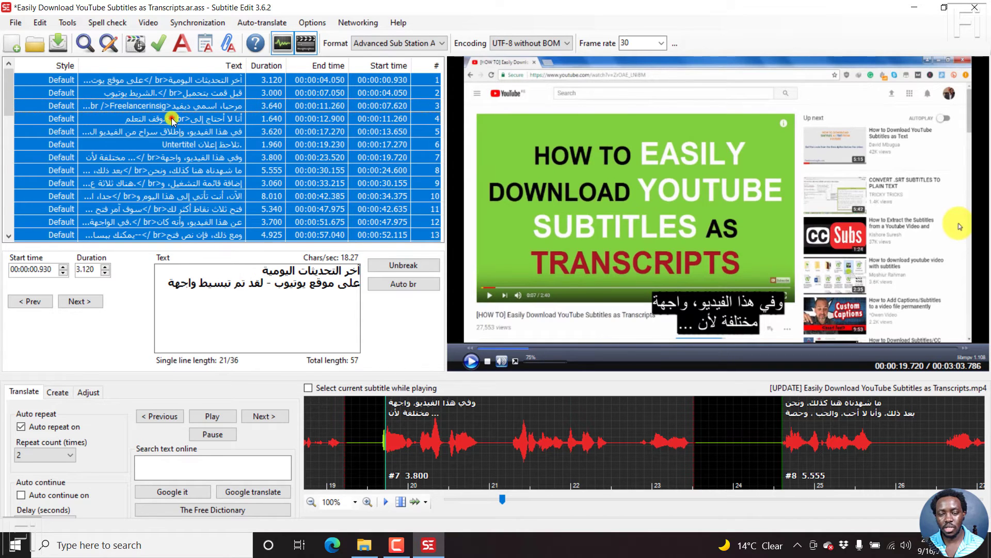
{"action": "left_click", "coordinate": [164, 132]}
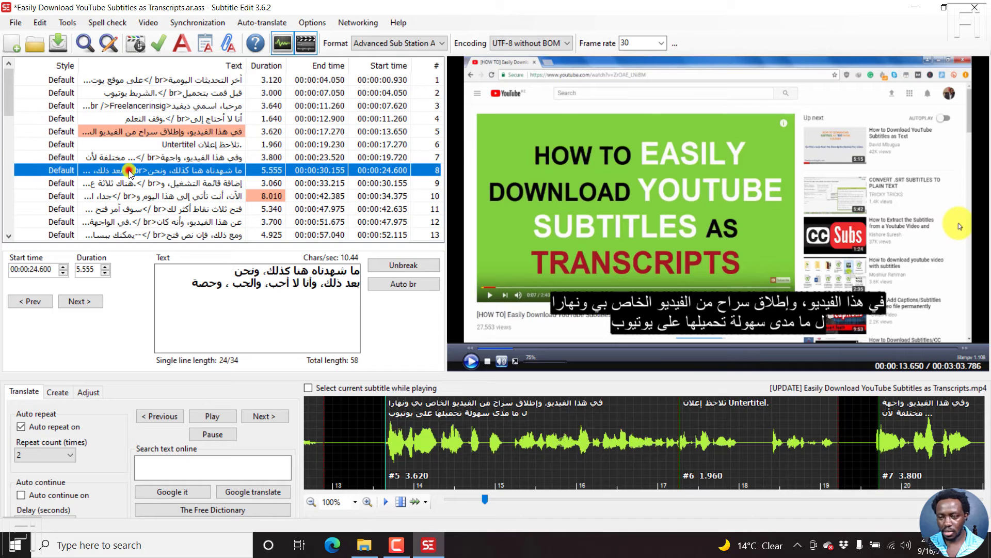
{"action": "left_click", "coordinate": [152, 196]}
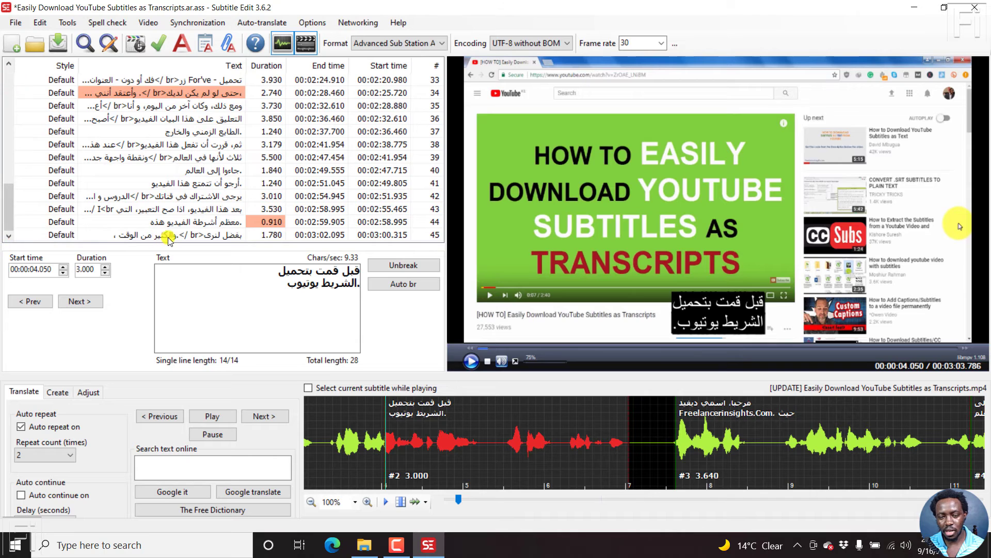
{"action": "left_click", "coordinate": [189, 235]}
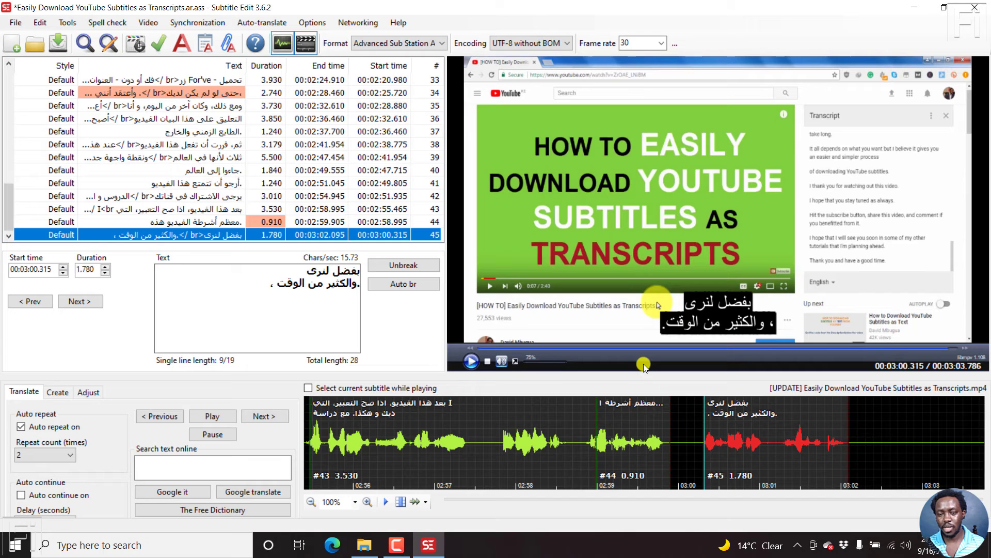
{"action": "mouse_move", "coordinate": [181, 43]}
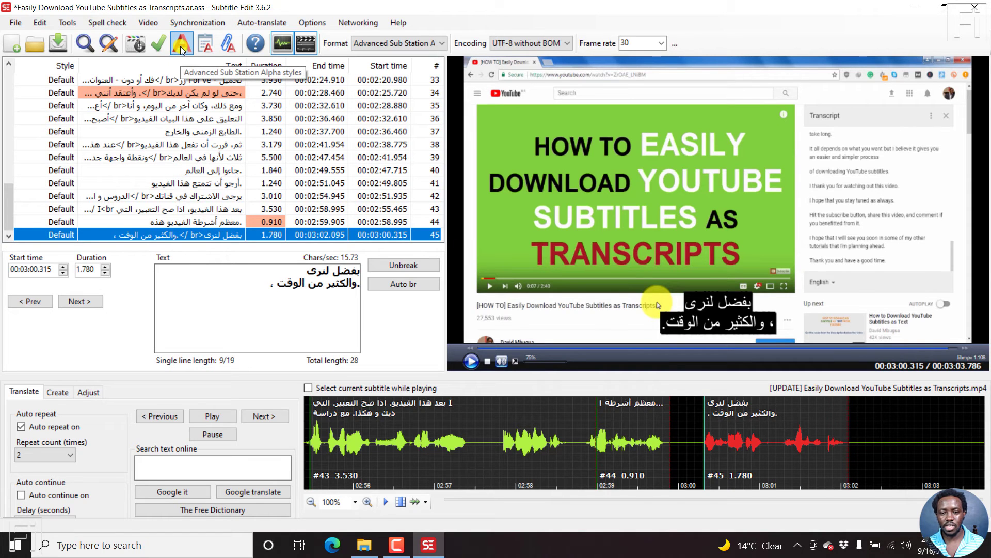
Set the Default ASS style's font name to Adobe Arabic and confirm.
{"action": "left_click", "coordinate": [181, 43]}
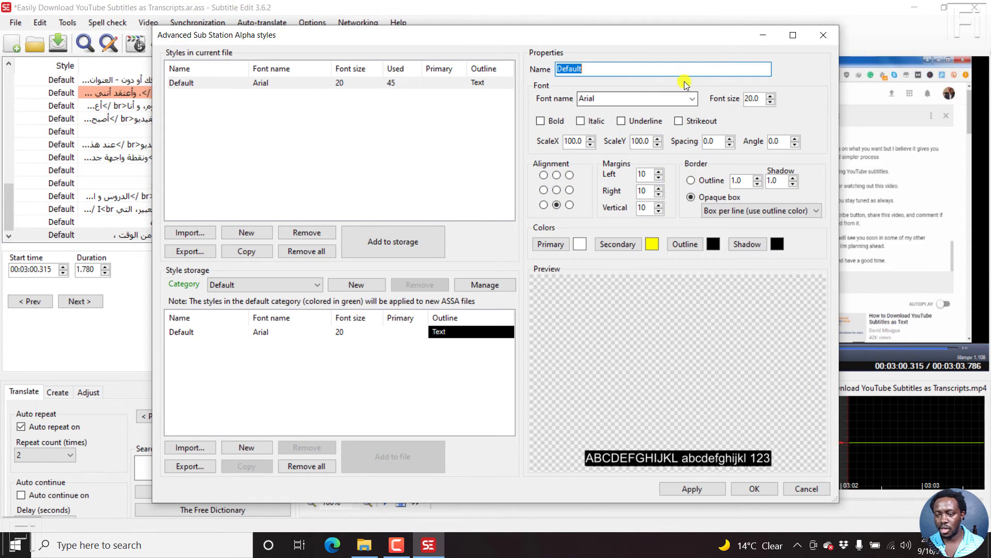
{"action": "left_click", "coordinate": [693, 98]}
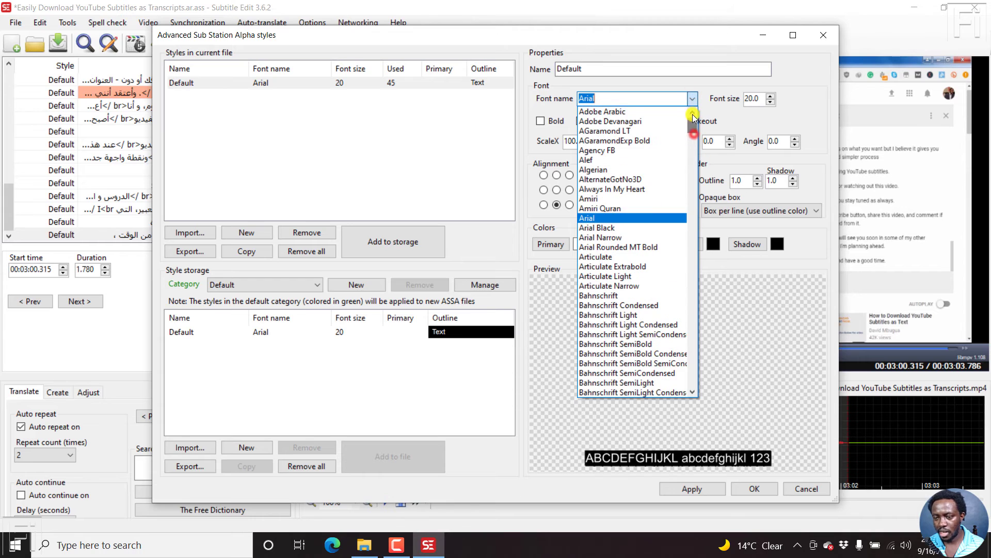
{"action": "left_click", "coordinate": [586, 218]}
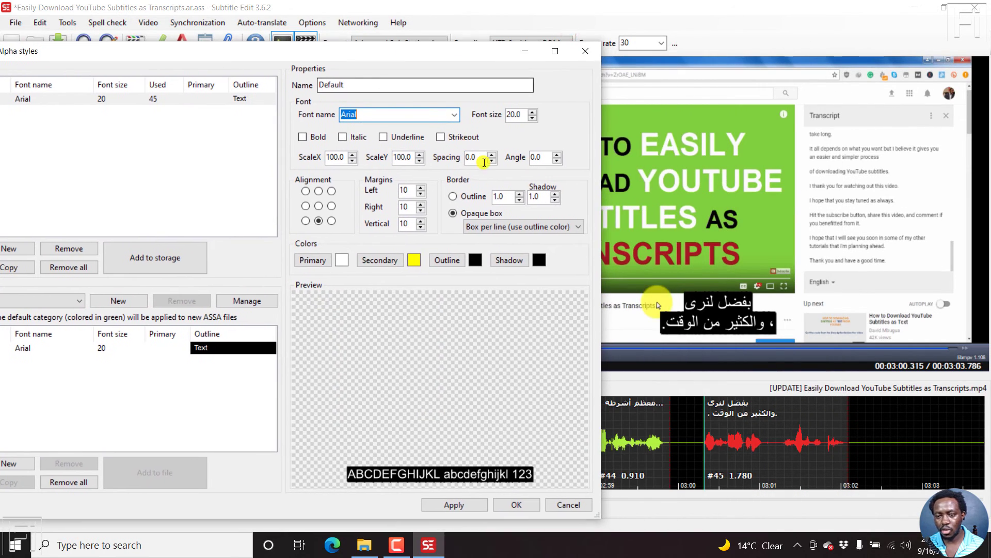
{"action": "left_click", "coordinate": [454, 114]}
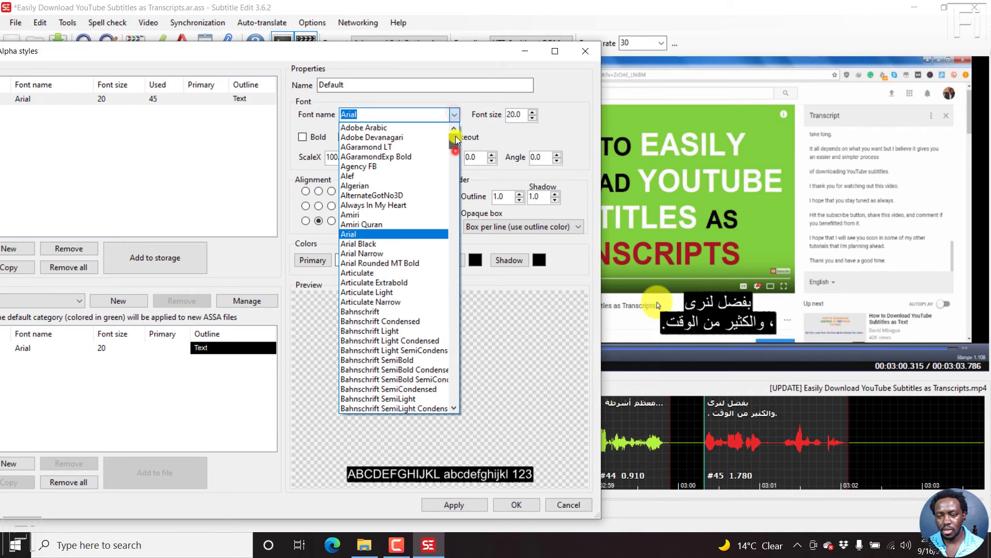
{"action": "left_click", "coordinate": [364, 127]}
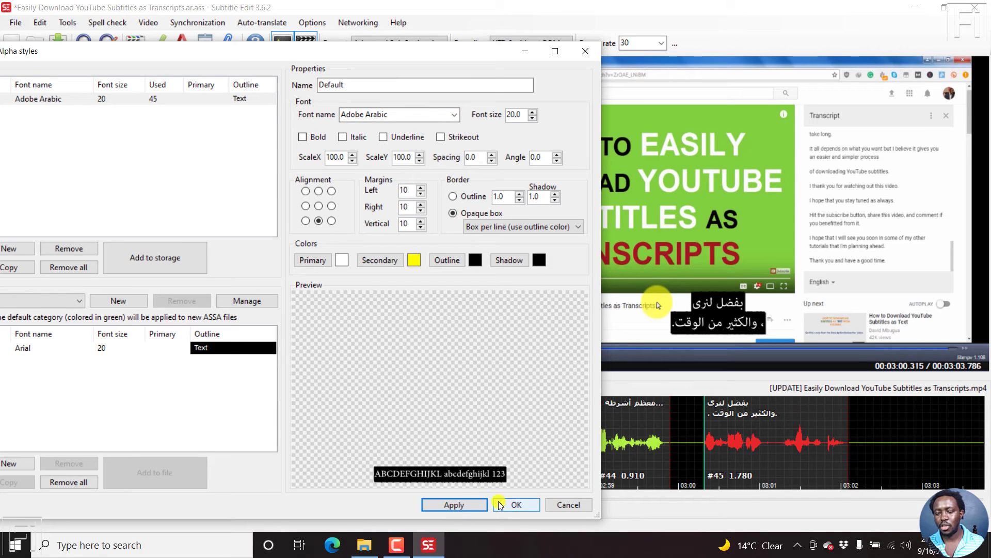
{"action": "left_click", "coordinate": [515, 504]}
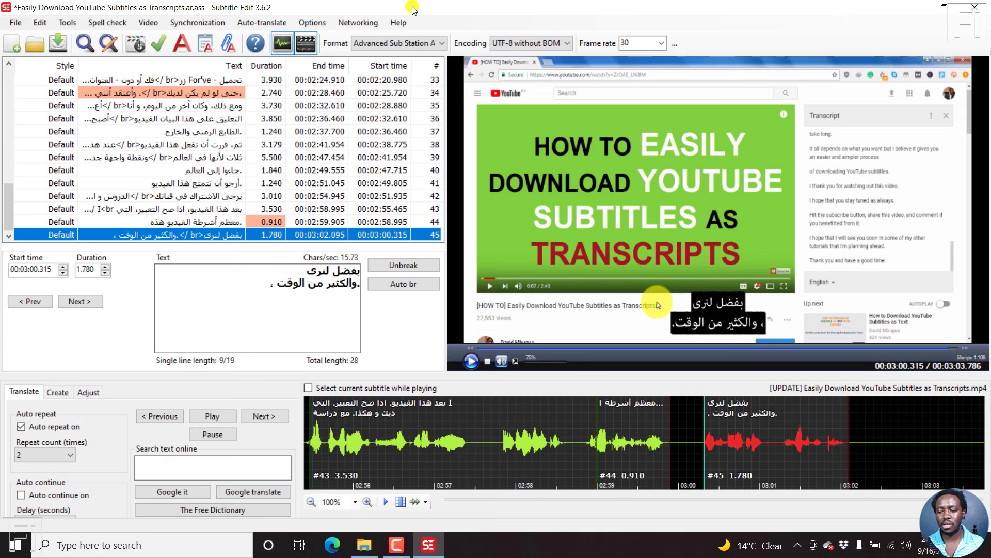
{"action": "mouse_move", "coordinate": [741, 192]}
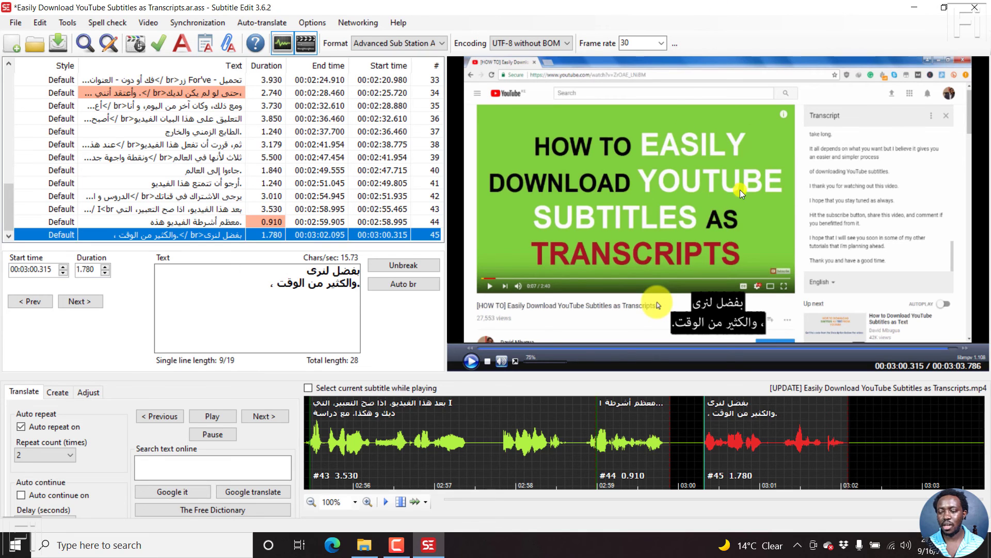
{"action": "mouse_move", "coordinate": [657, 329]}
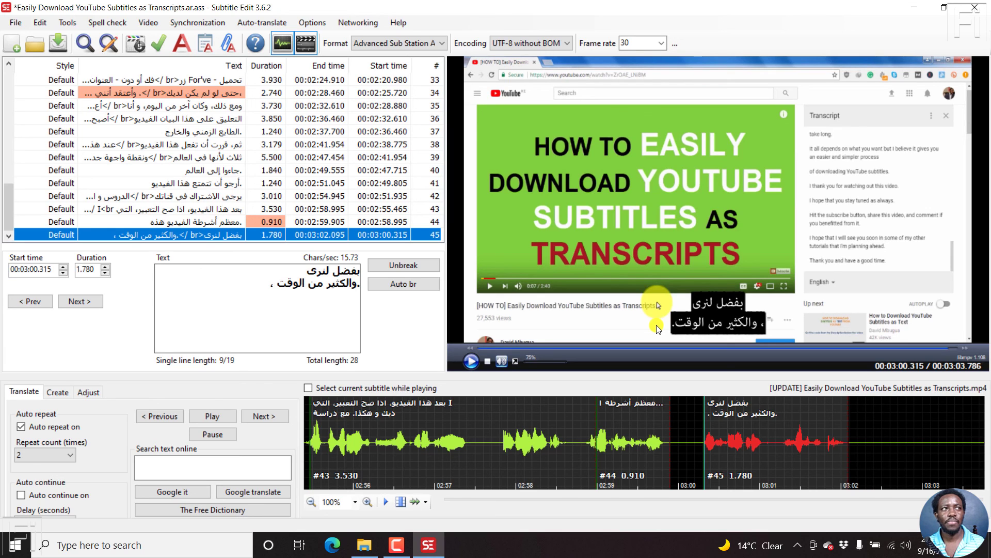
{"action": "mouse_move", "coordinate": [794, 341]}
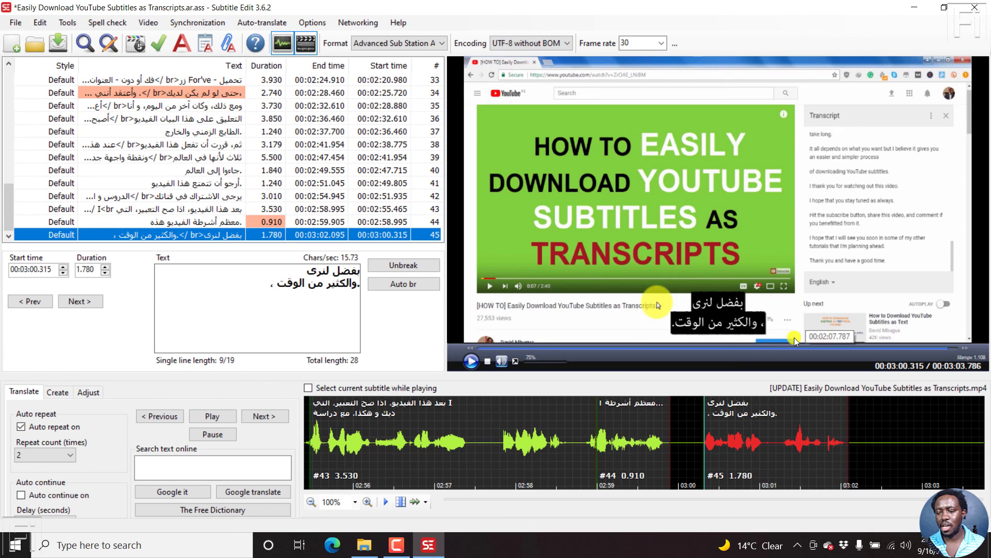